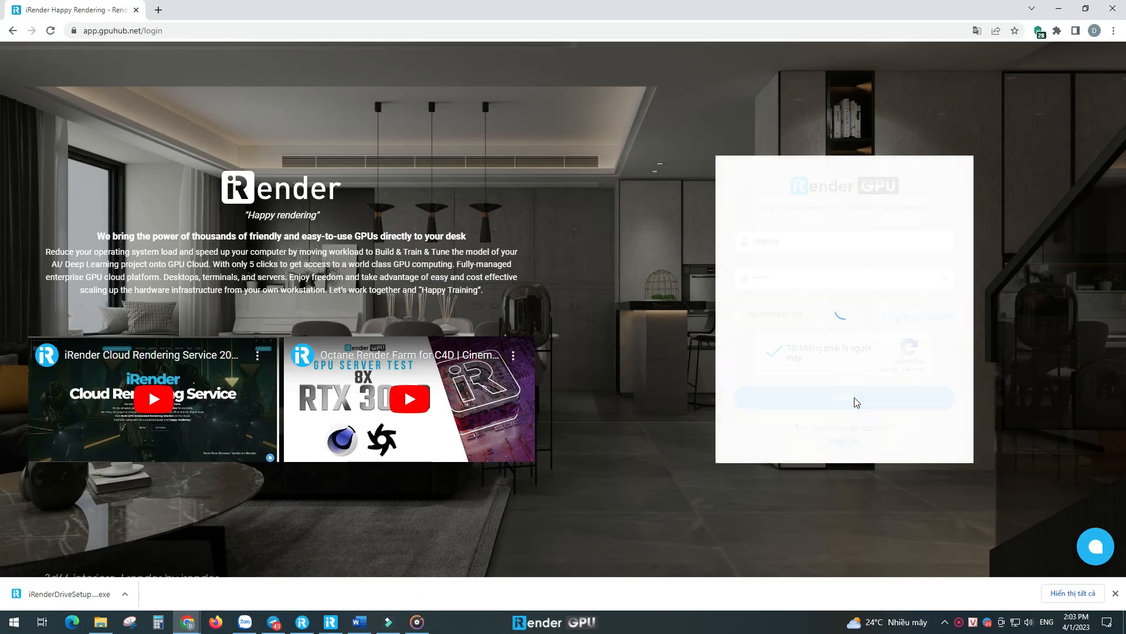
Step: Log in to the gpuhub console dashboard, then minimize the browser to the desktop
click(844, 397)
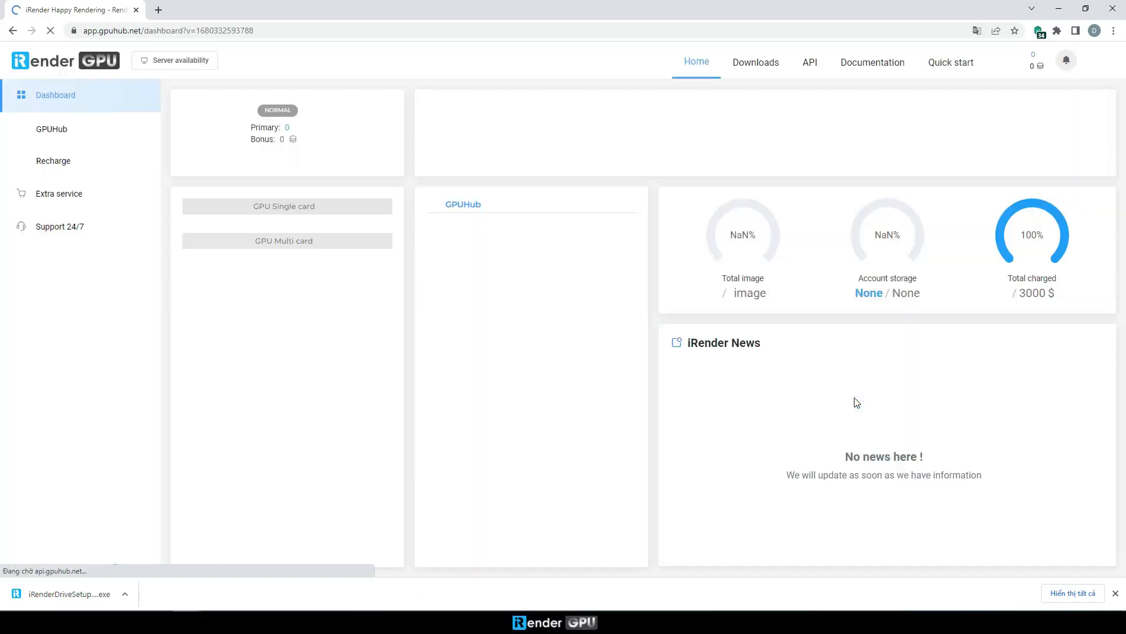
click(755, 62)
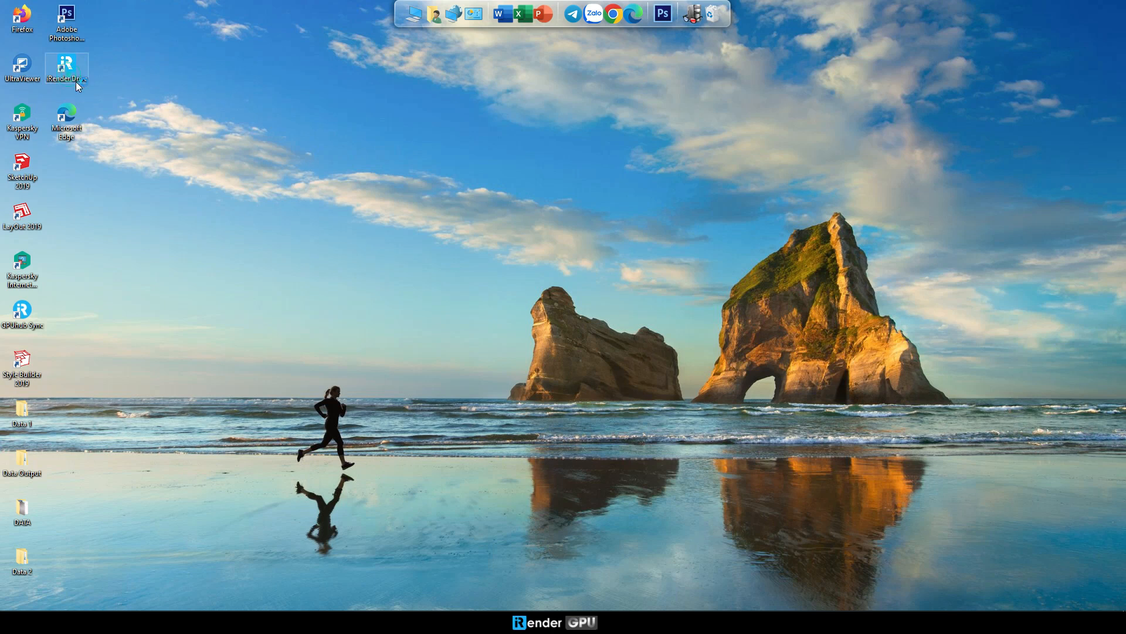
Step: Launch iRender Drive from the desktop shortcut and log in
double_click(67, 66)
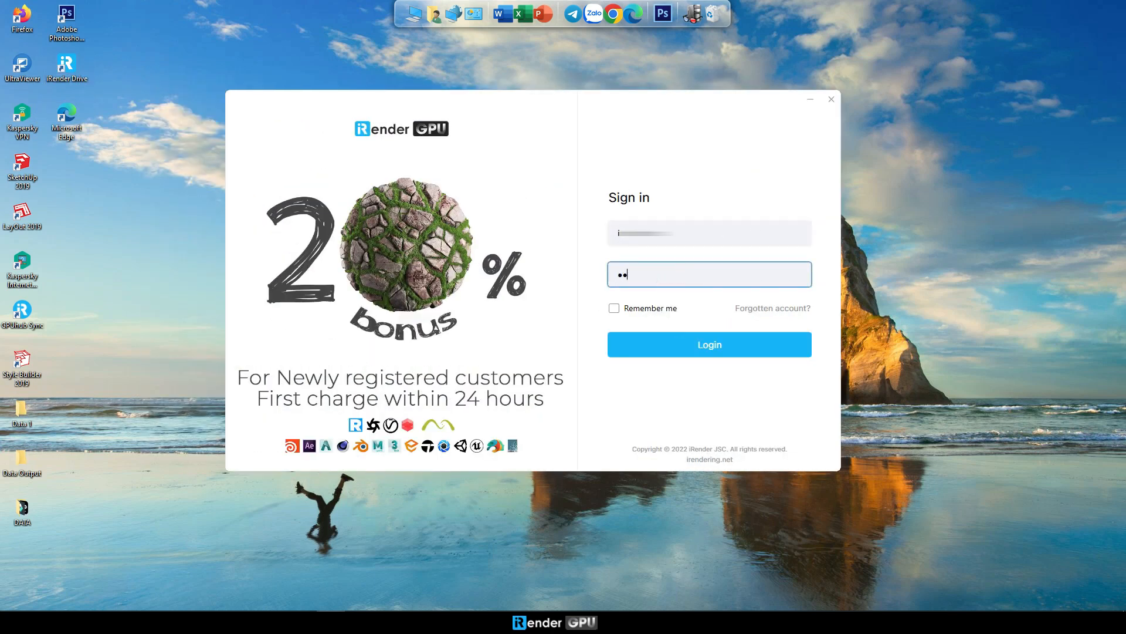
click(708, 344)
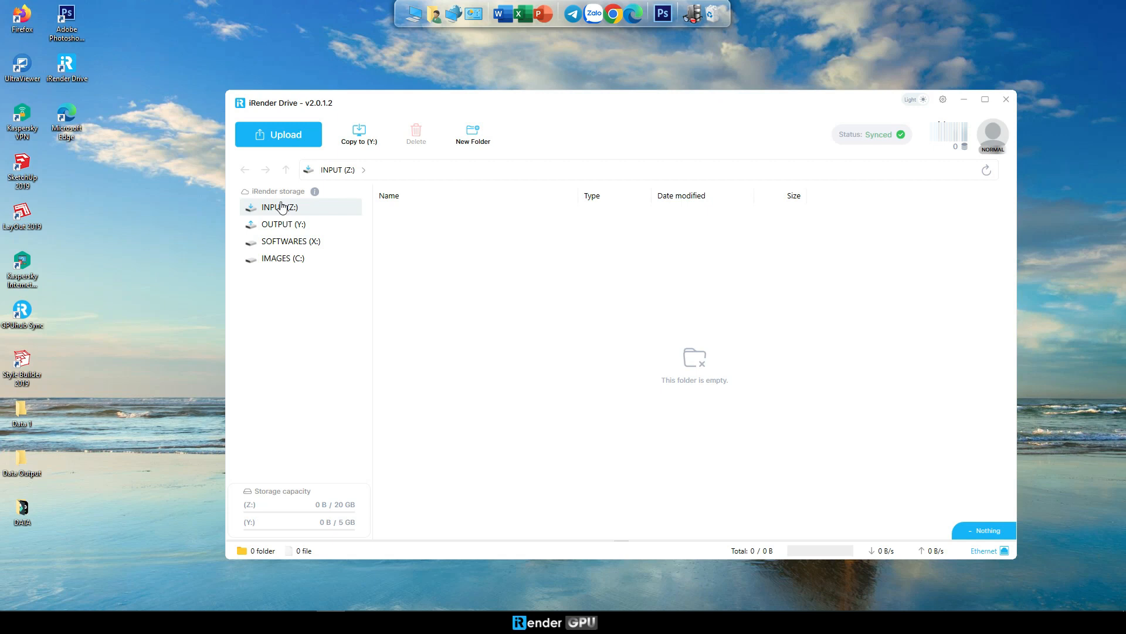
click(314, 191)
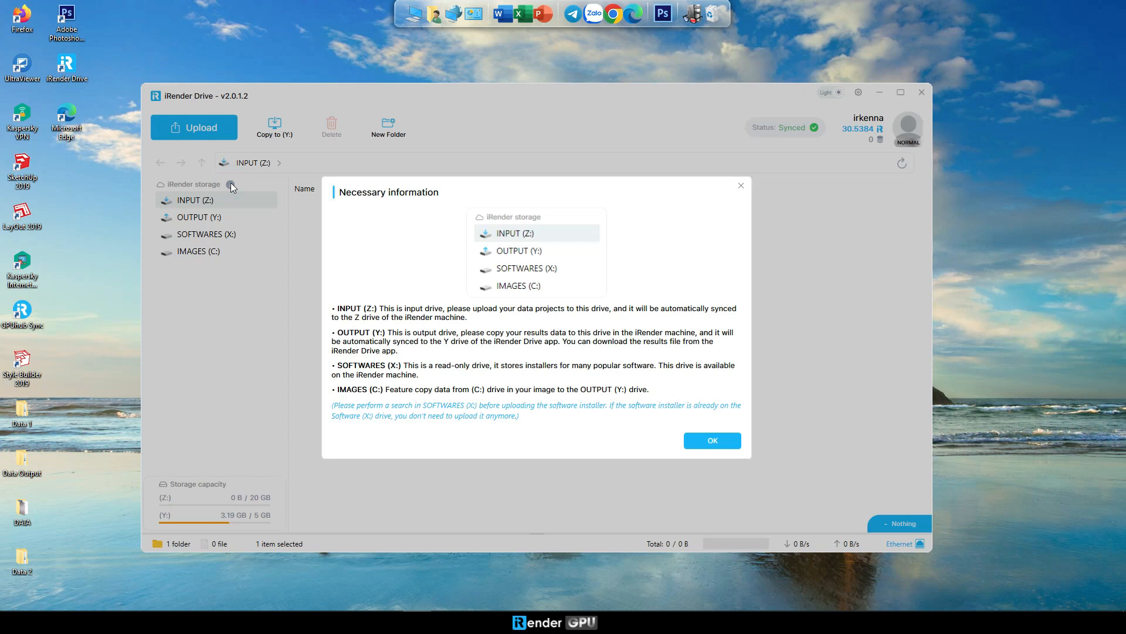
click(710, 439)
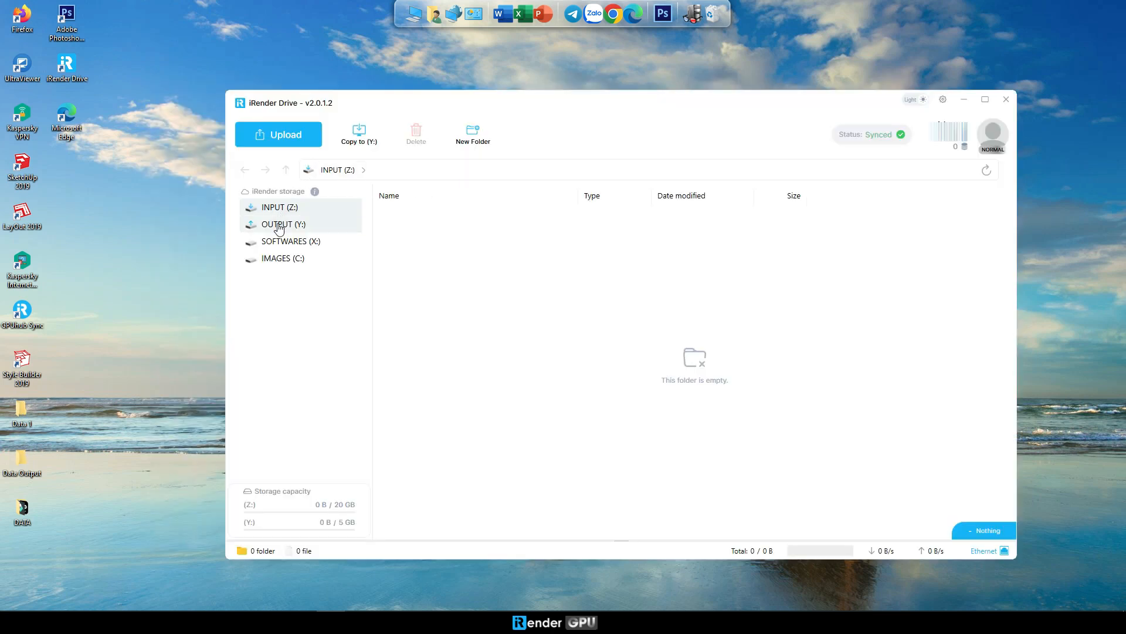
click(283, 224)
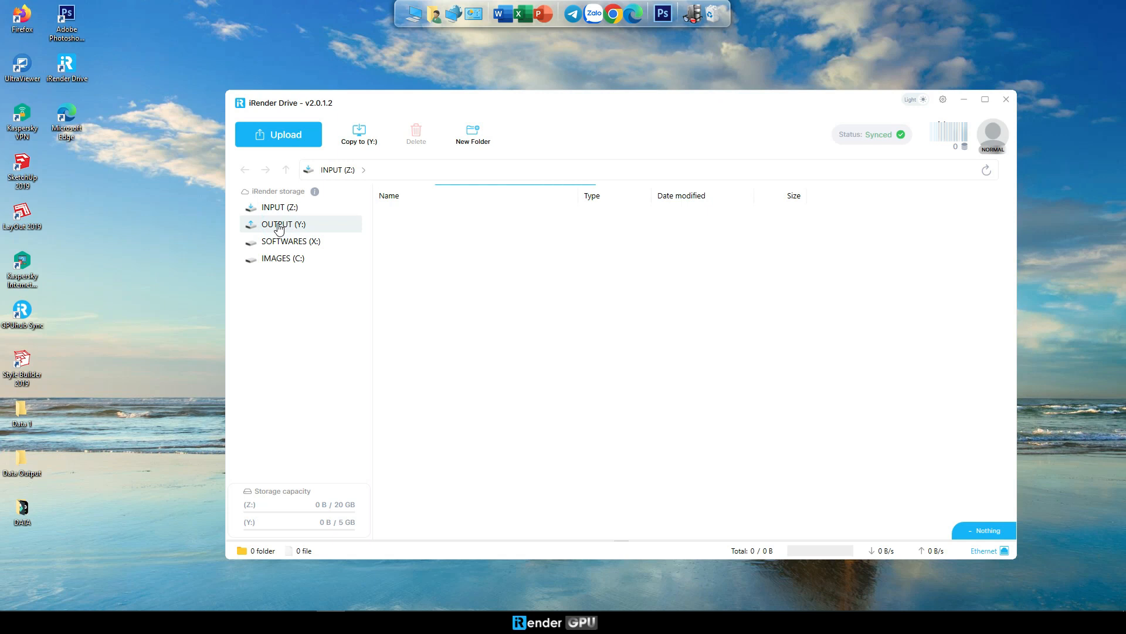
click(283, 223)
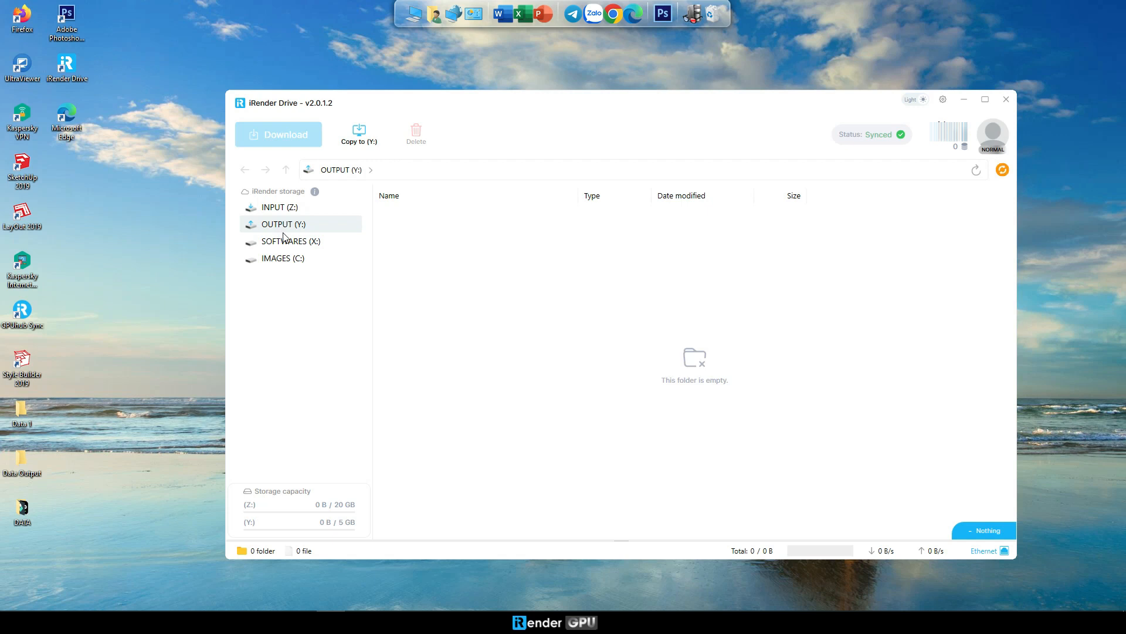
click(291, 240)
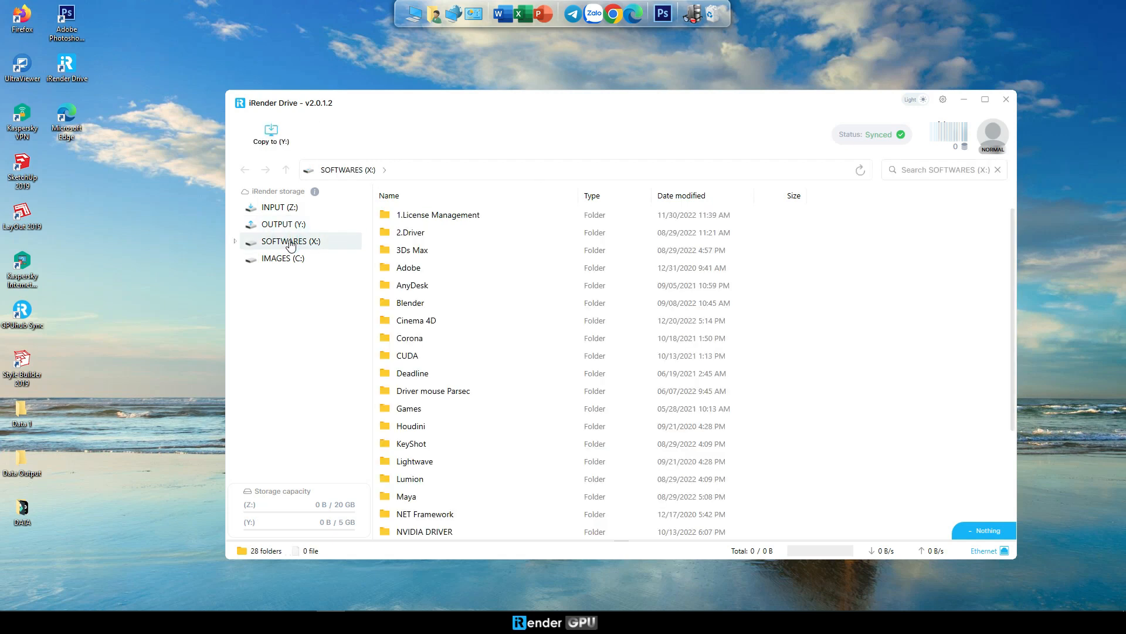
mouse_move(433, 390)
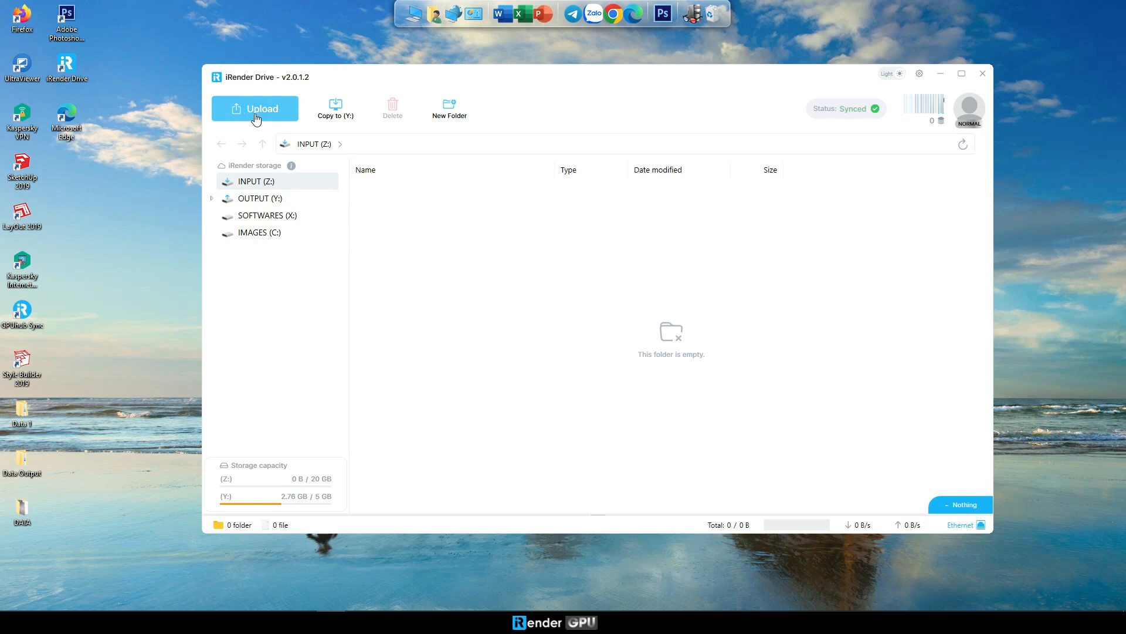
Step: Upload the desktop Data 1 folder (1369 files, 2.12 GB) into INPUT (Z:)
click(255, 109)
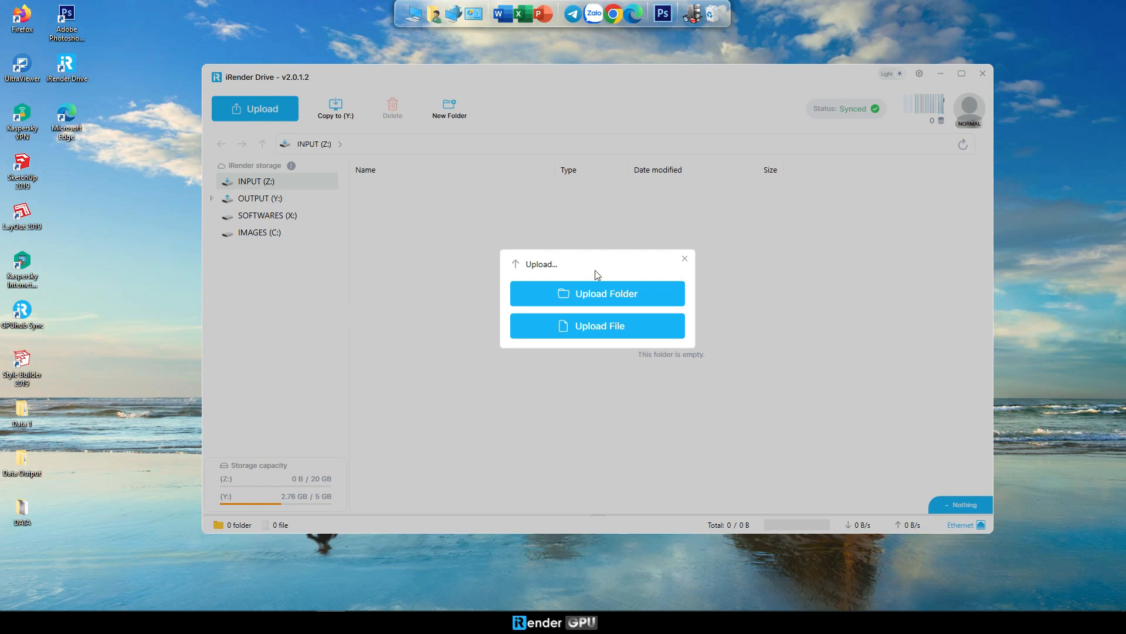
click(596, 293)
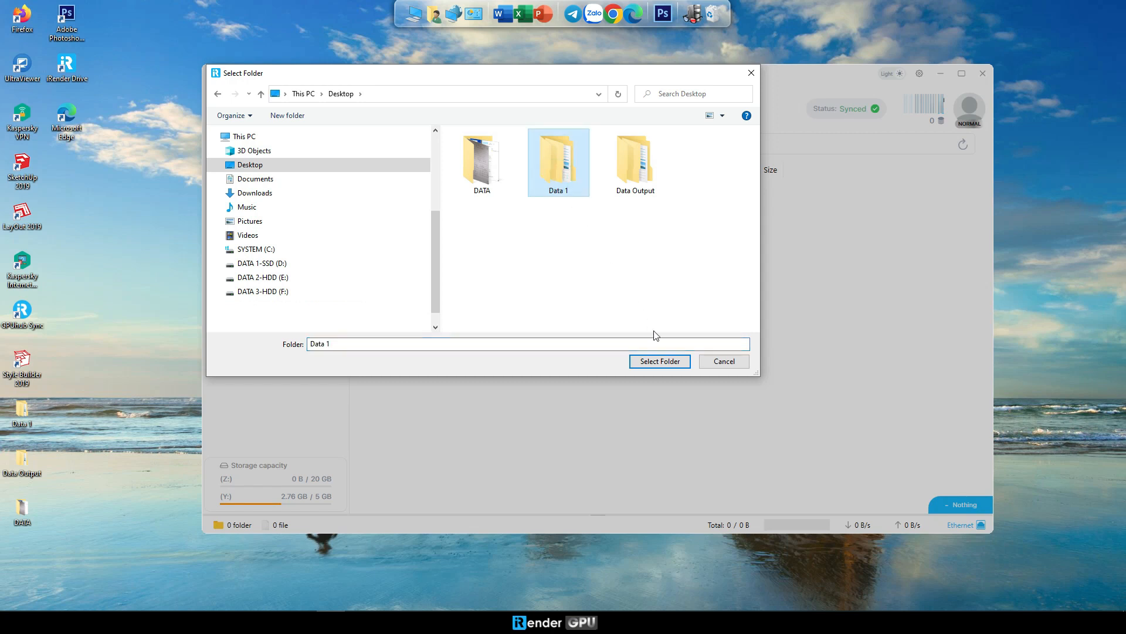
click(658, 361)
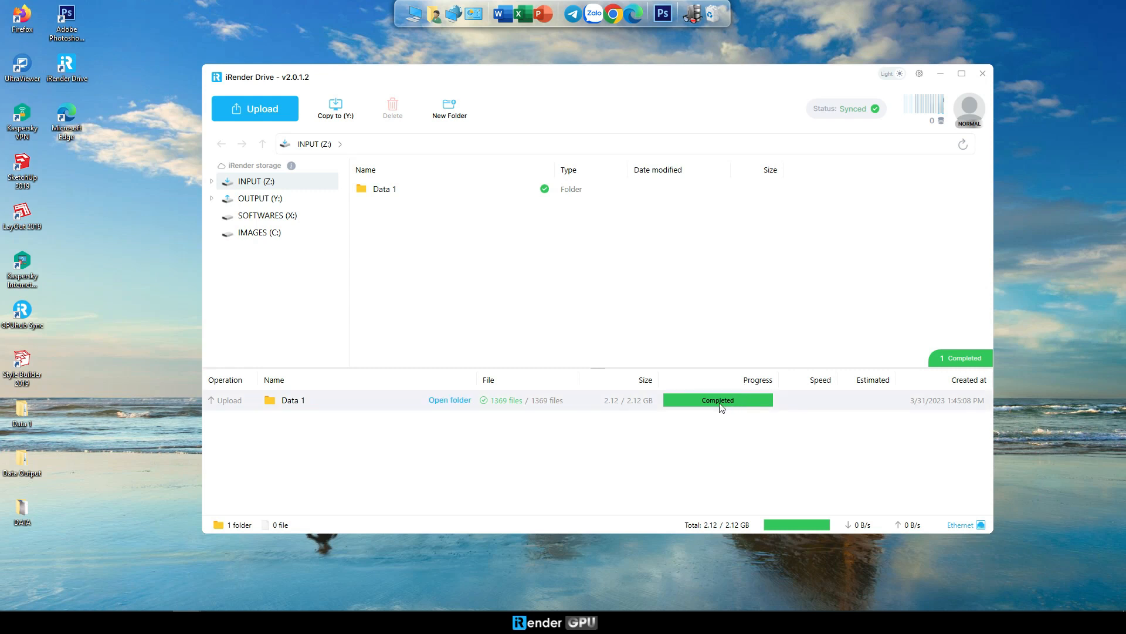
mouse_move(726, 408)
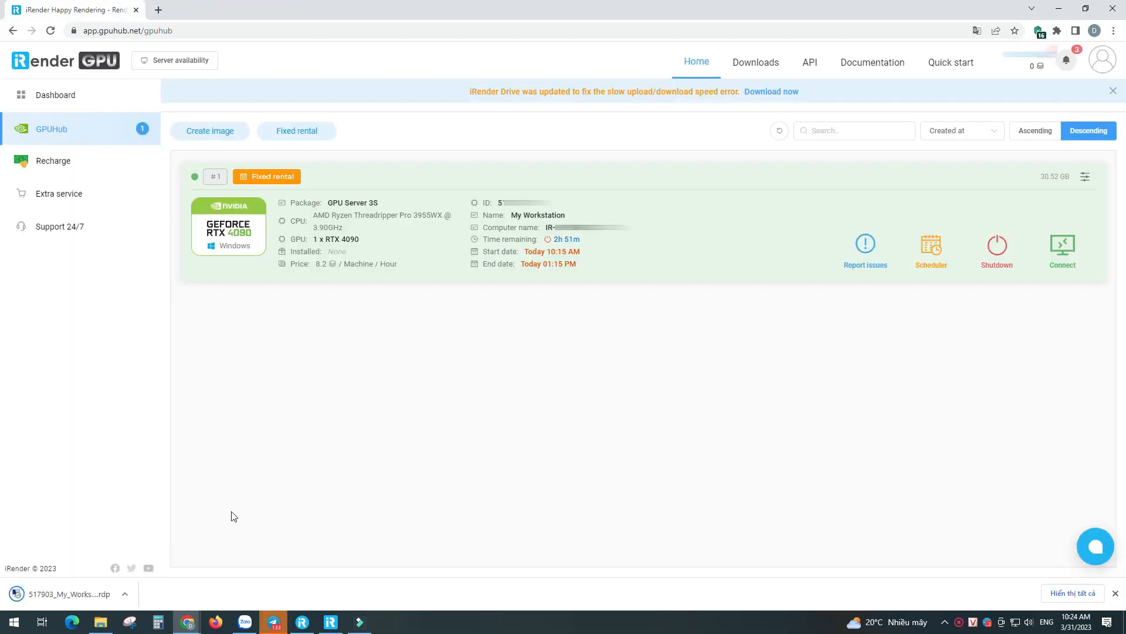
Step: Connect to the rented server, open OUTPUT (Y:), and copy the Output folder into it
click(1062, 244)
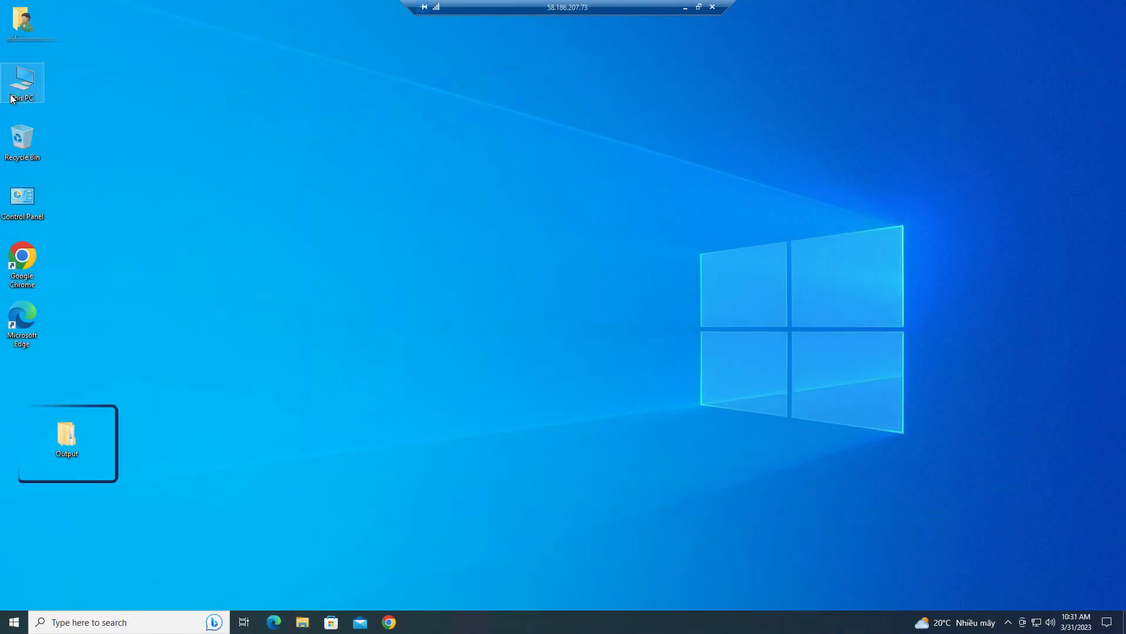
double_click(22, 83)
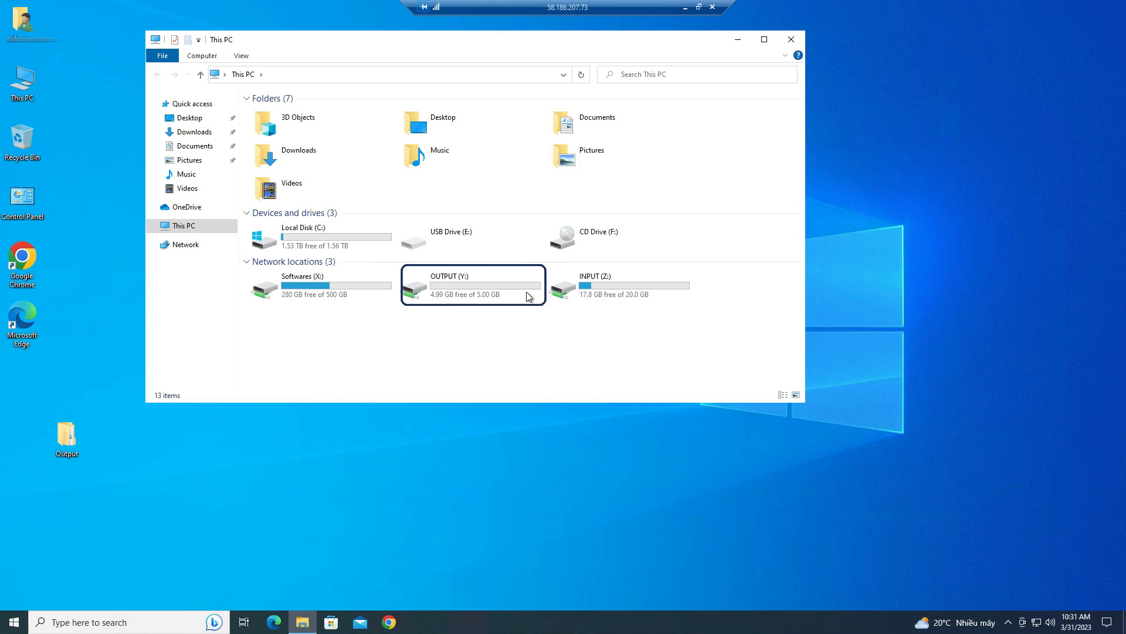
mouse_move(460, 284)
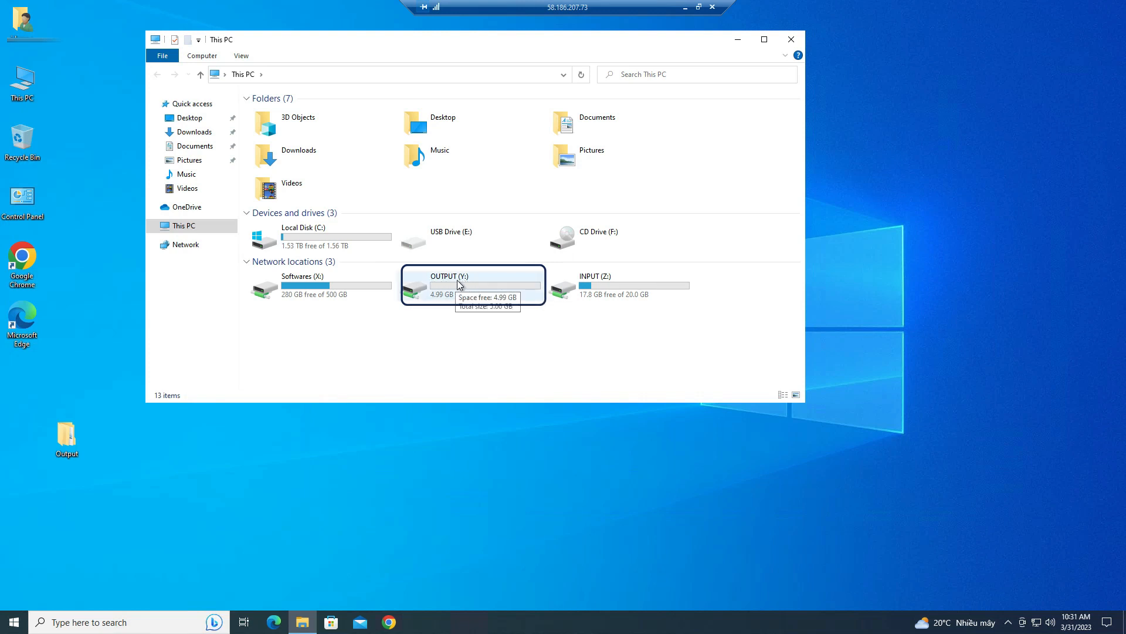
double_click(444, 280)
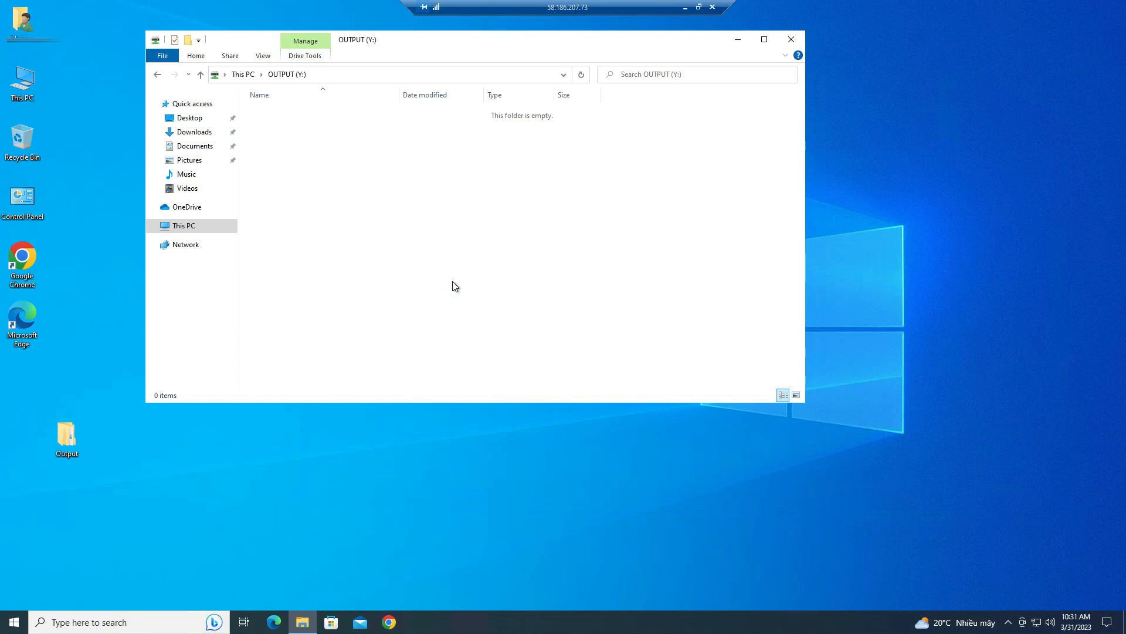
click(66, 435)
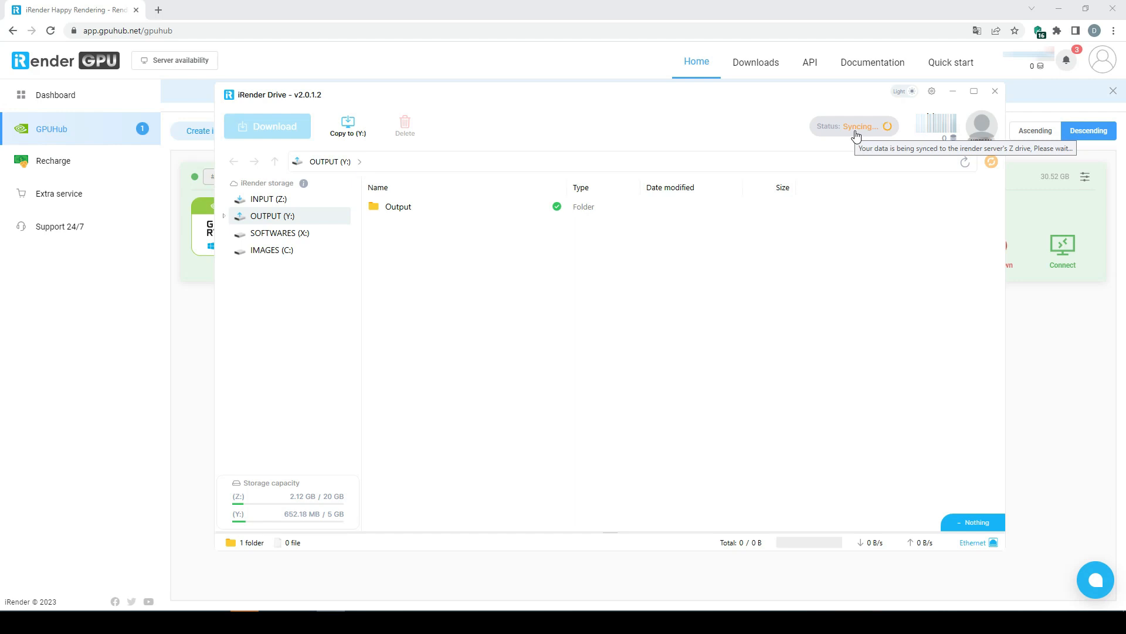
mouse_move(780, 231)
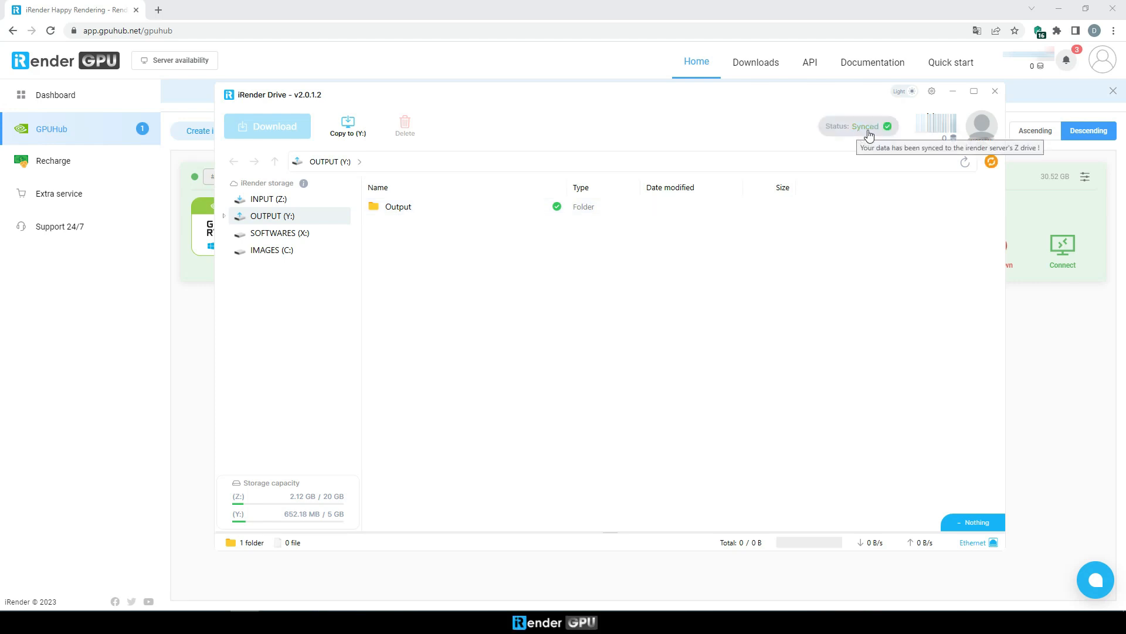
mouse_move(880, 137)
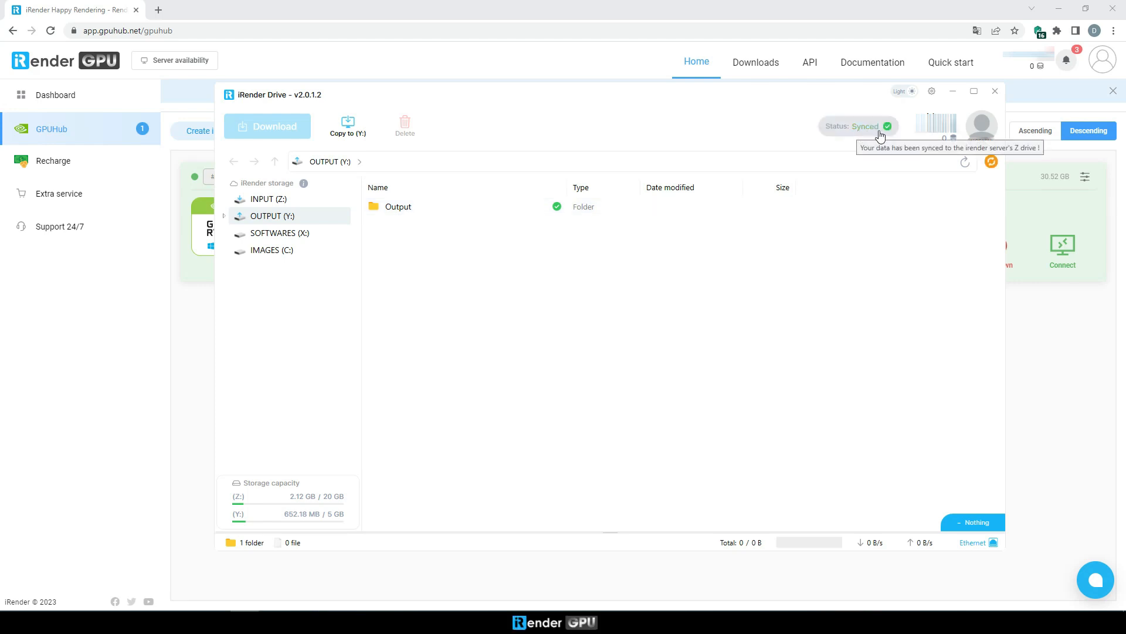
Step: Download the Output folder from OUTPUT (Y:) into Desktop's Data Output folder
right_click(397, 206)
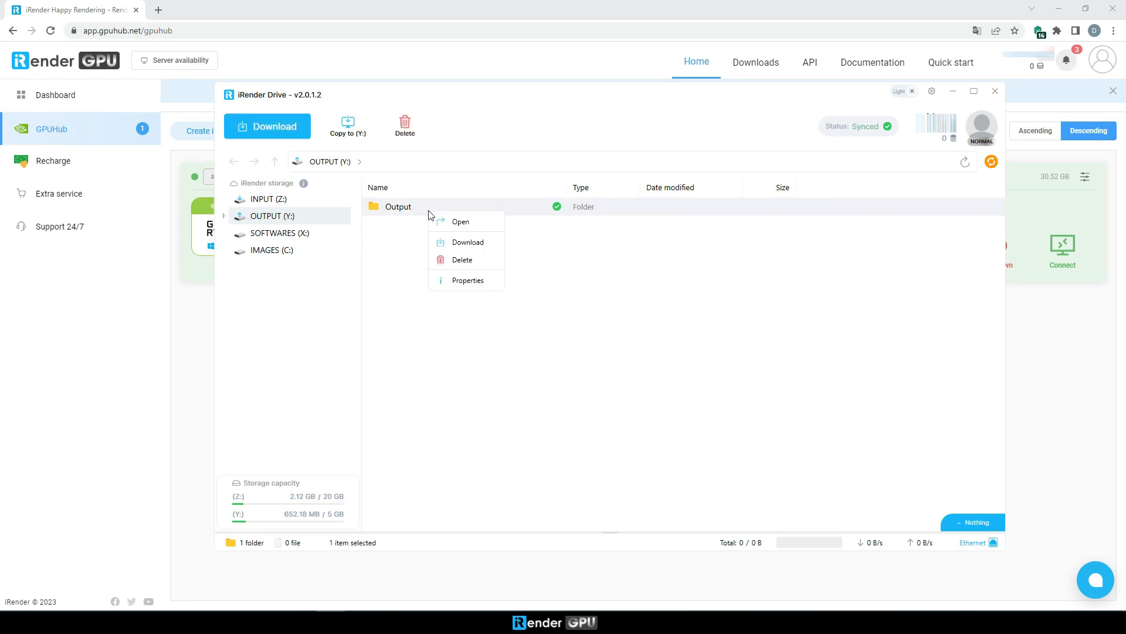
mouse_move(468, 242)
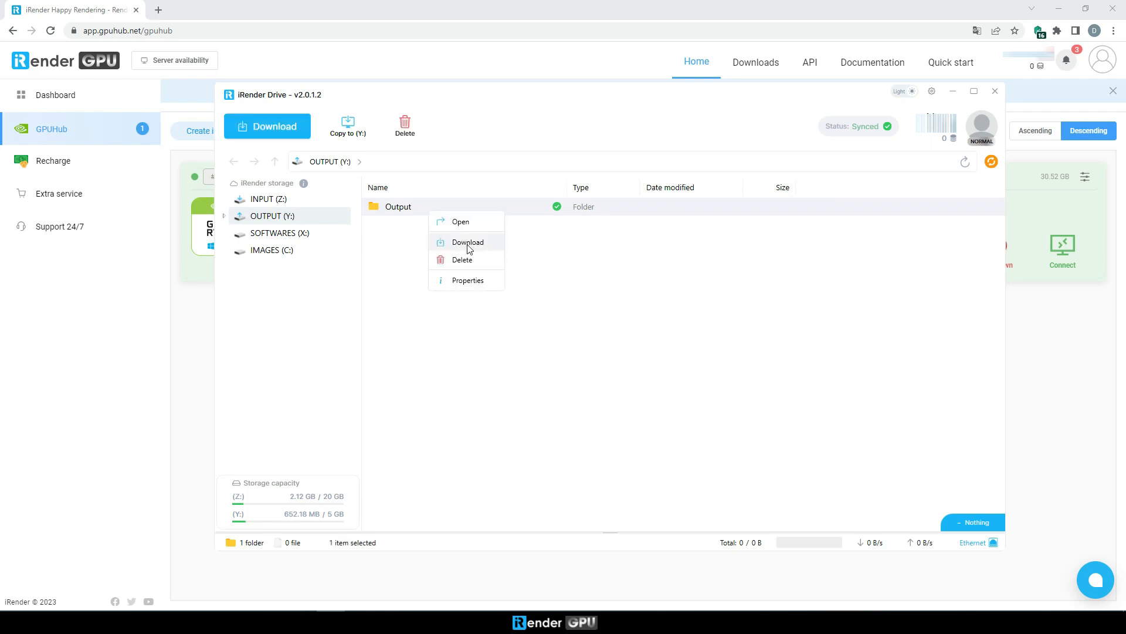
mouse_move(473, 250)
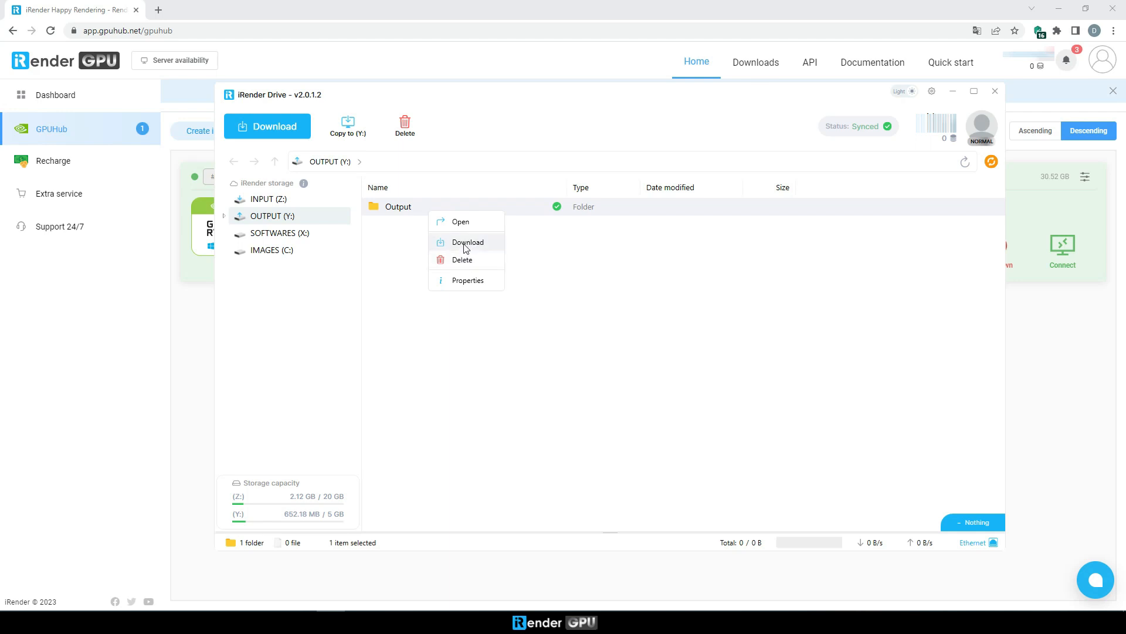
click(468, 241)
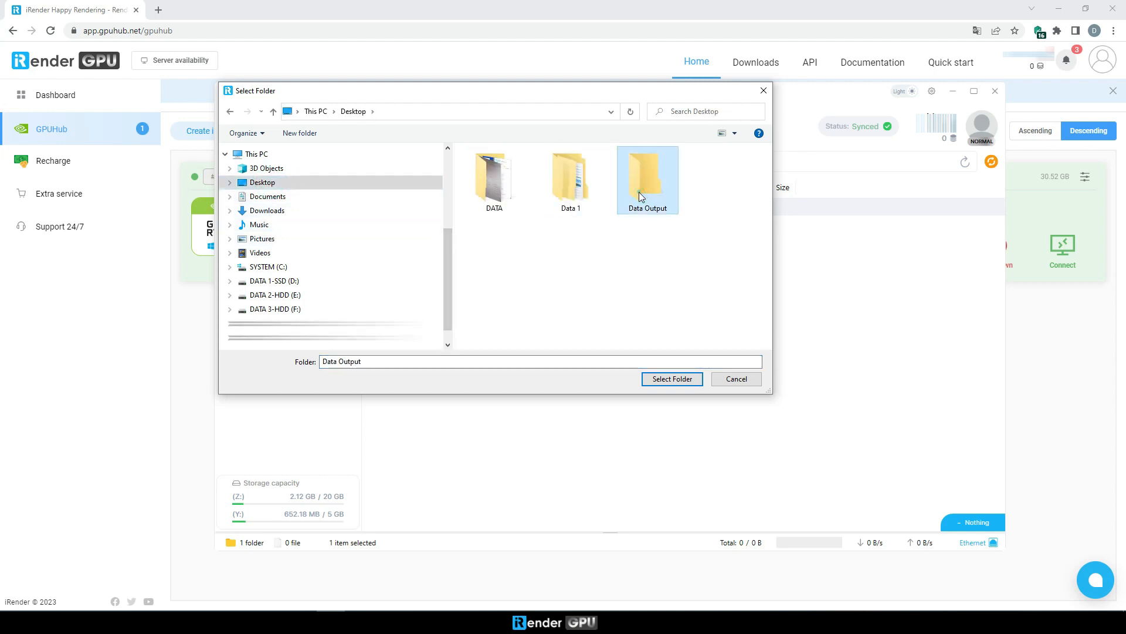
click(671, 378)
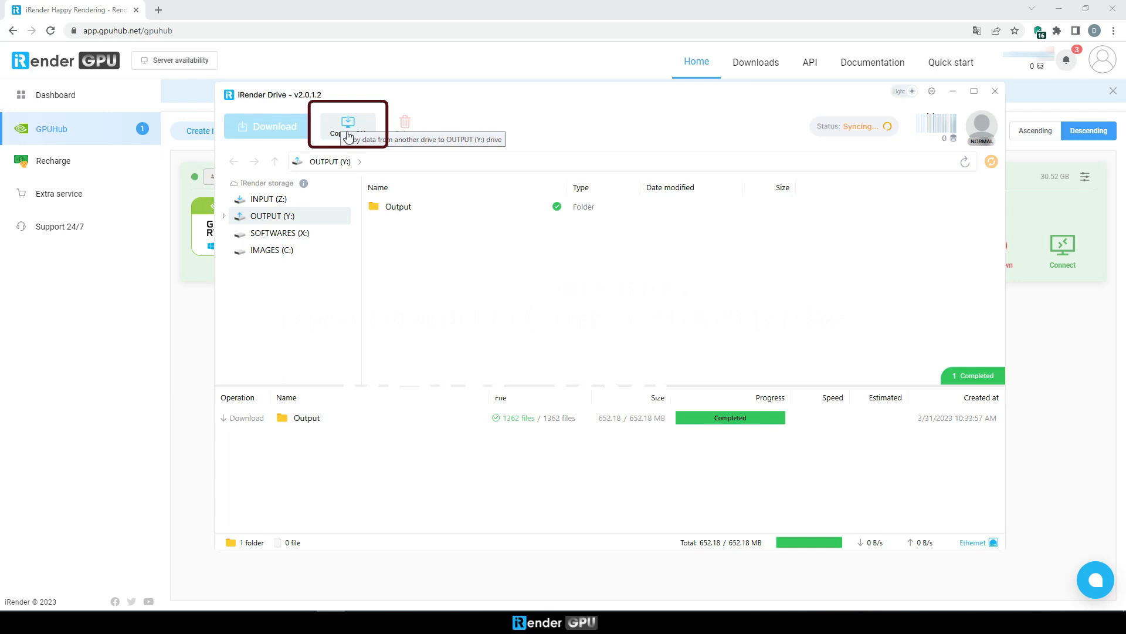
Step: Copy Data 1 (1369 files, 2.12 GB) from INPUT (Z:) into OUTPUT (Y:) and refresh the list
click(348, 122)
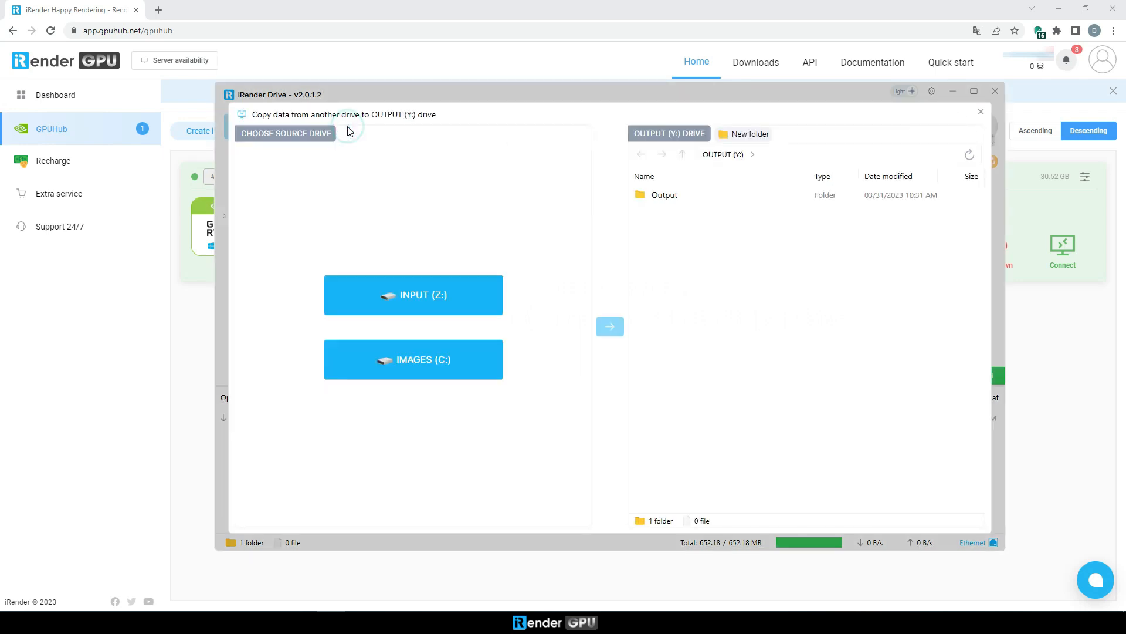
mouse_move(383, 251)
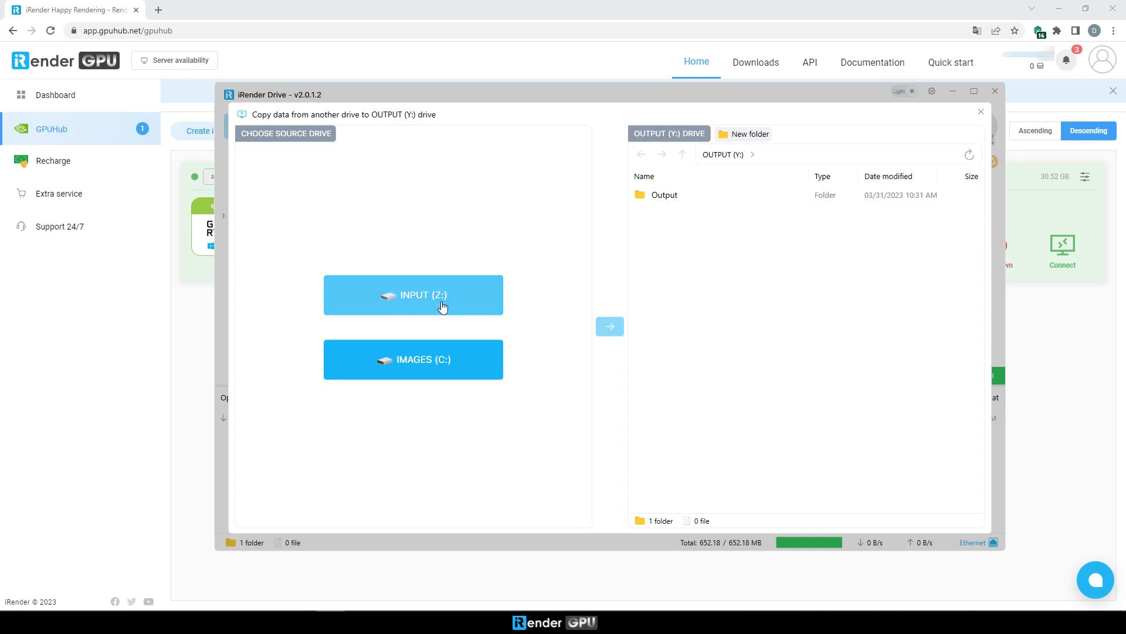
click(413, 294)
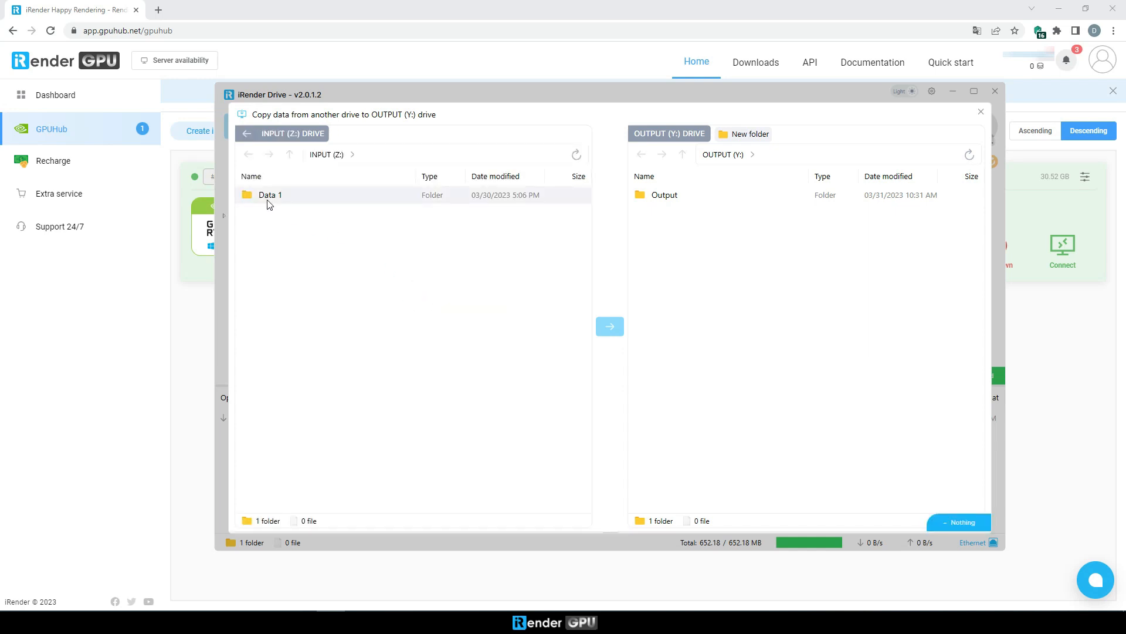
click(270, 194)
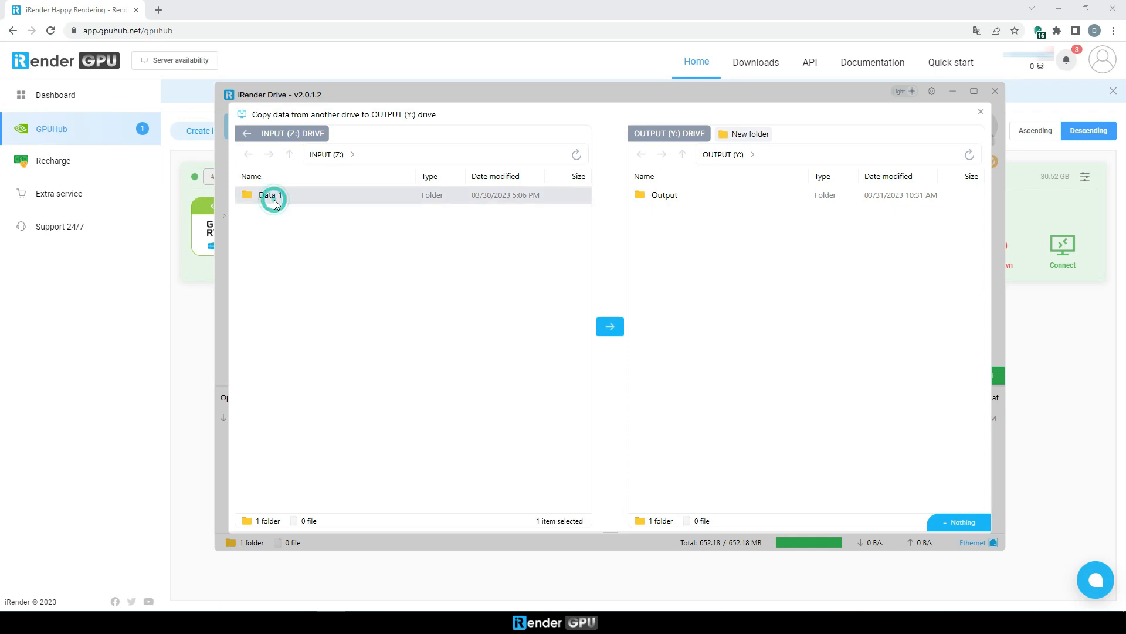
click(609, 326)
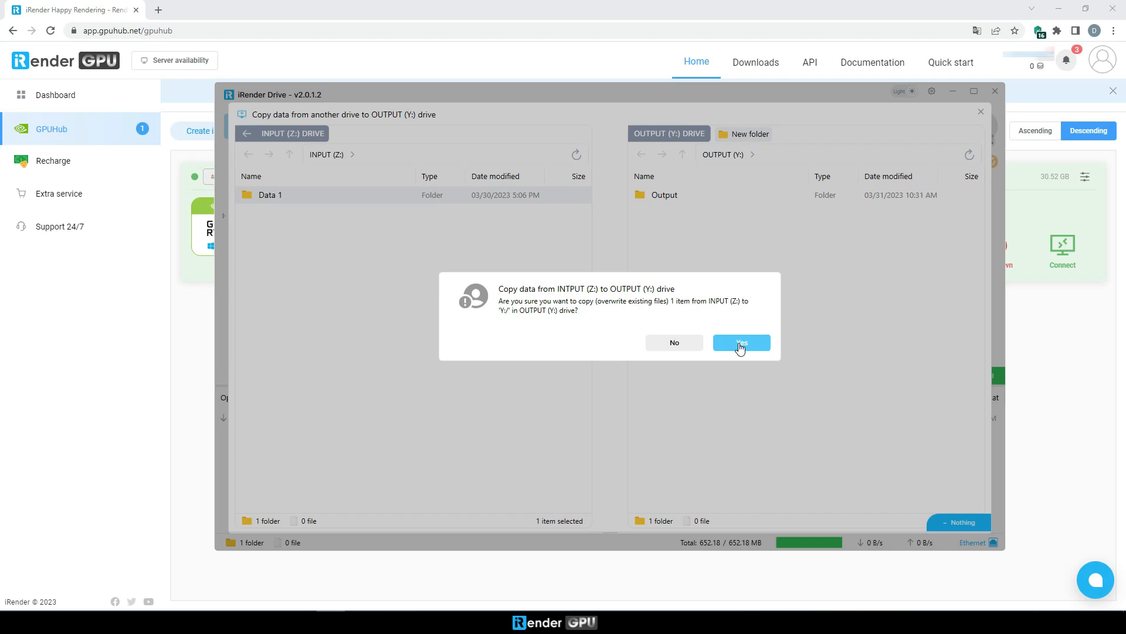
click(740, 342)
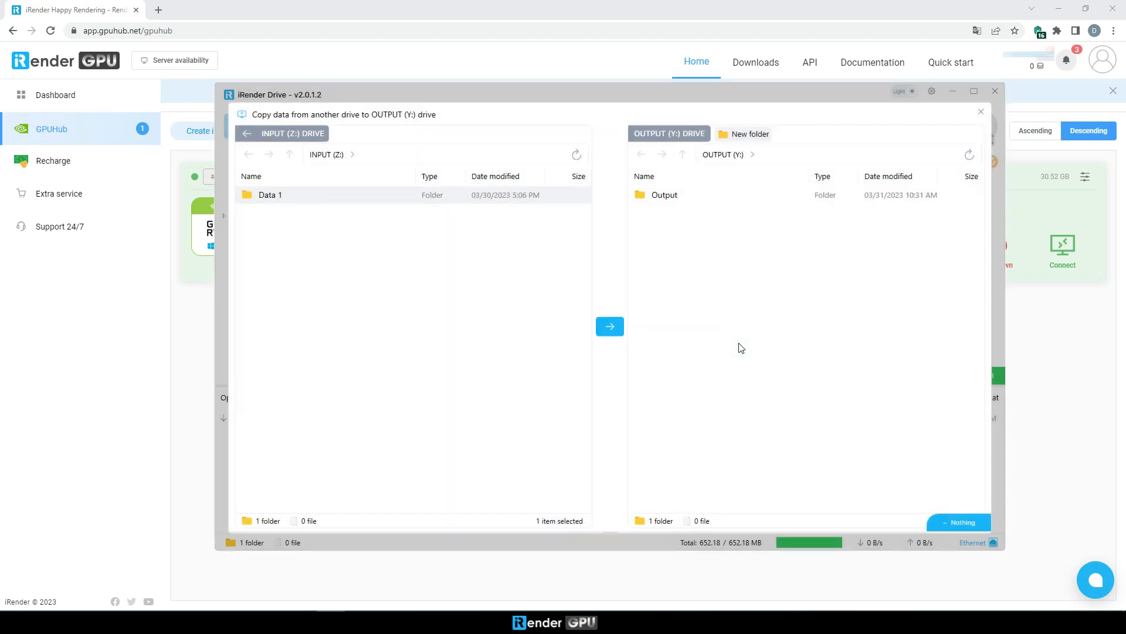
click(609, 326)
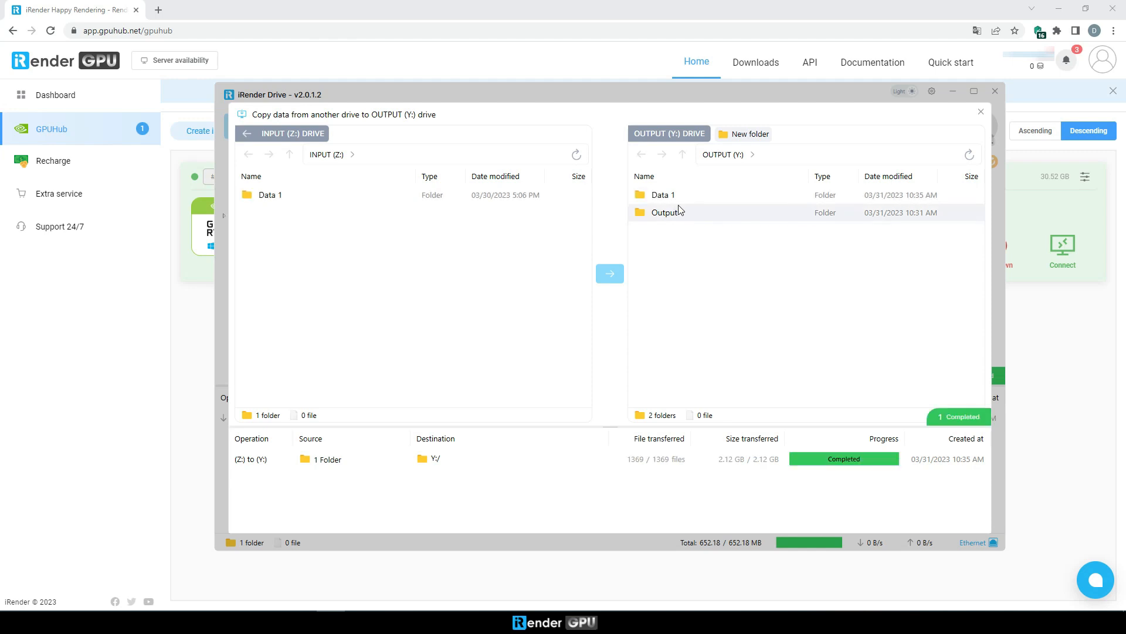
mouse_move(982, 115)
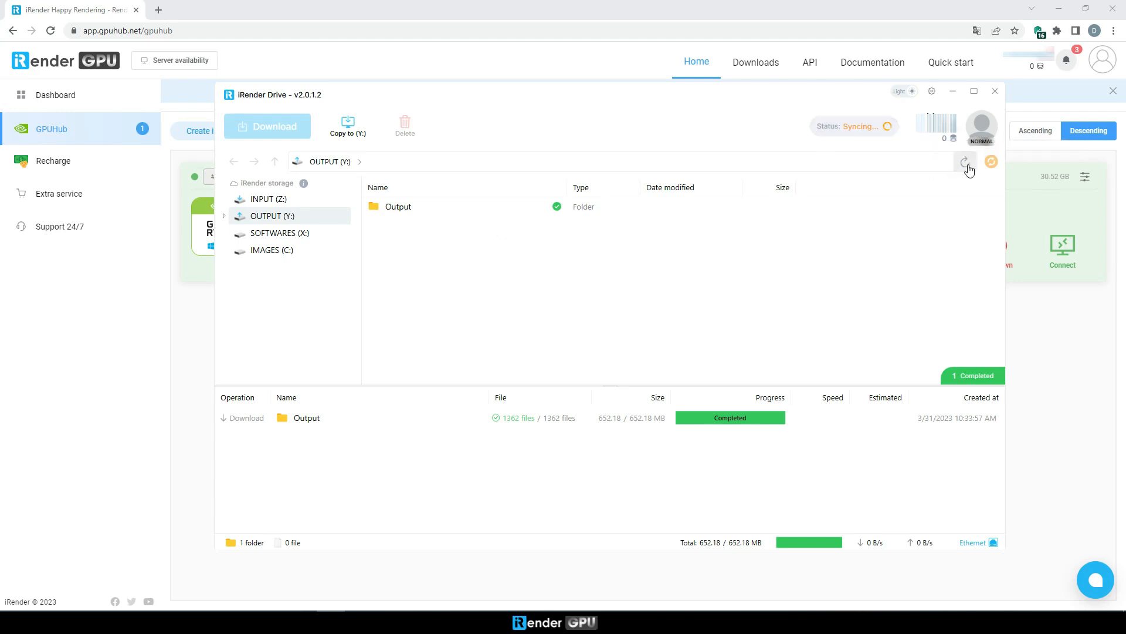
click(966, 160)
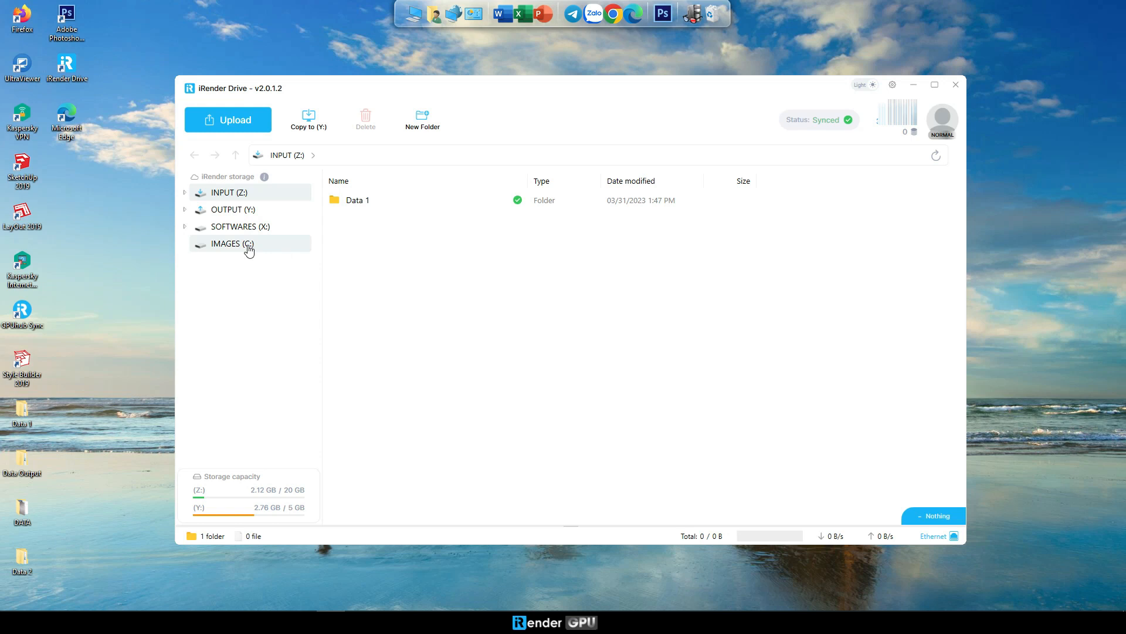
mouse_move(749, 230)
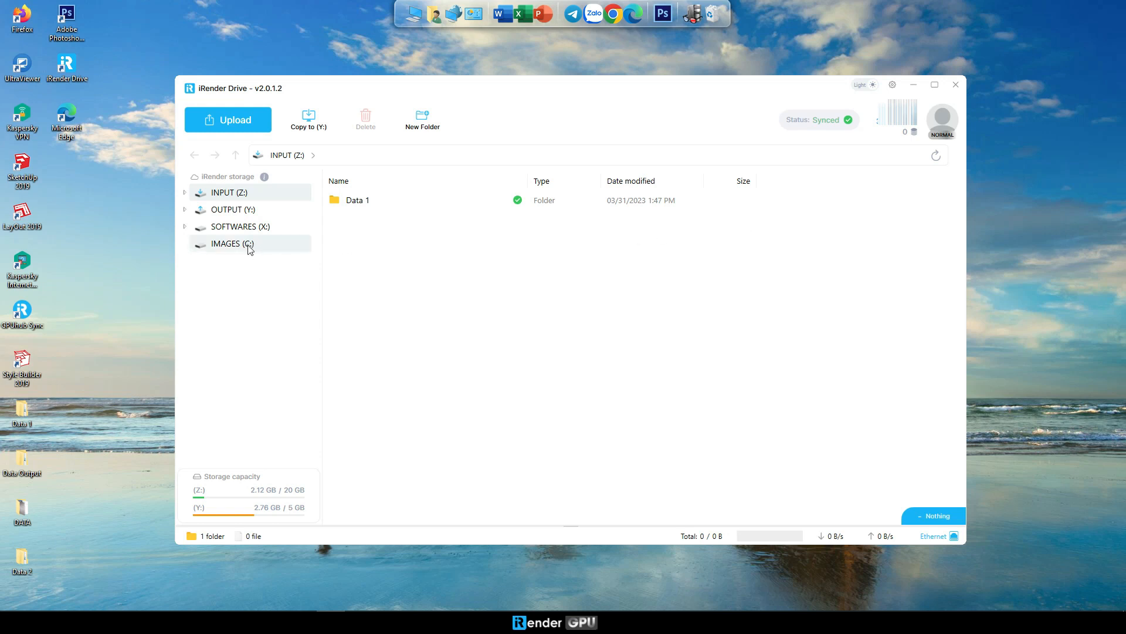
Step: Connect the My Workstation image as a copy source for OUTPUT (Y:)
click(308, 119)
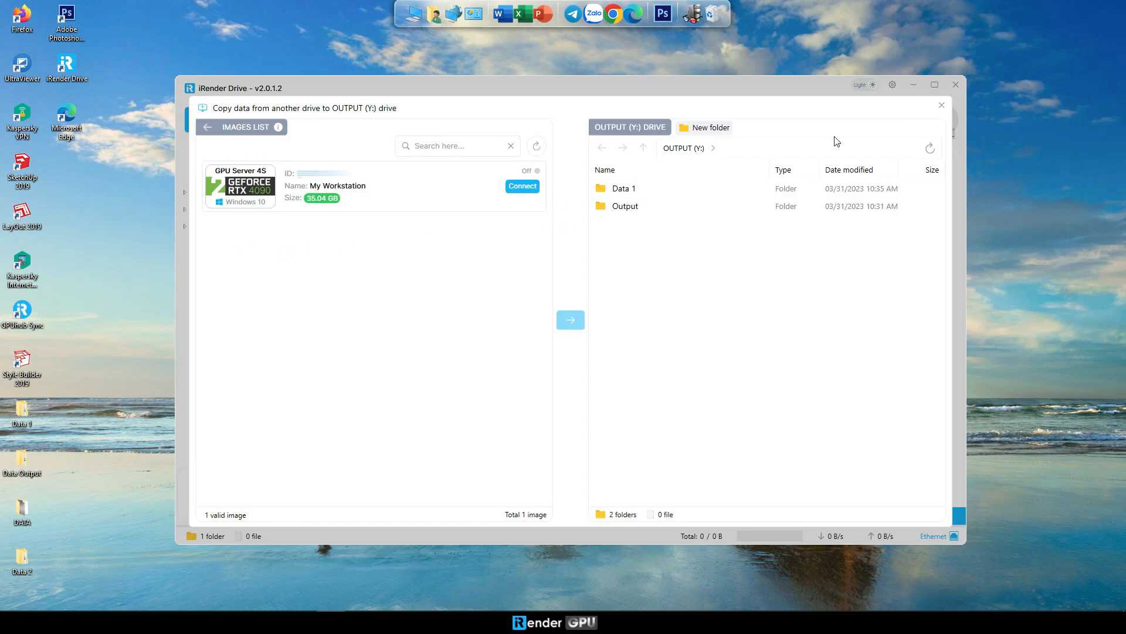
click(207, 127)
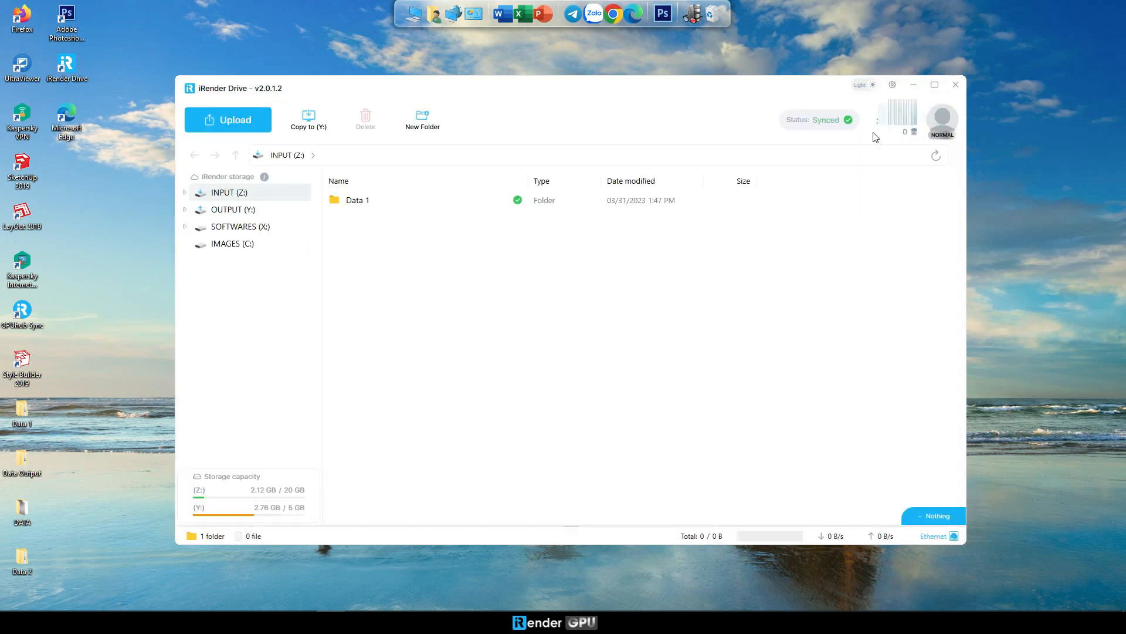
click(308, 118)
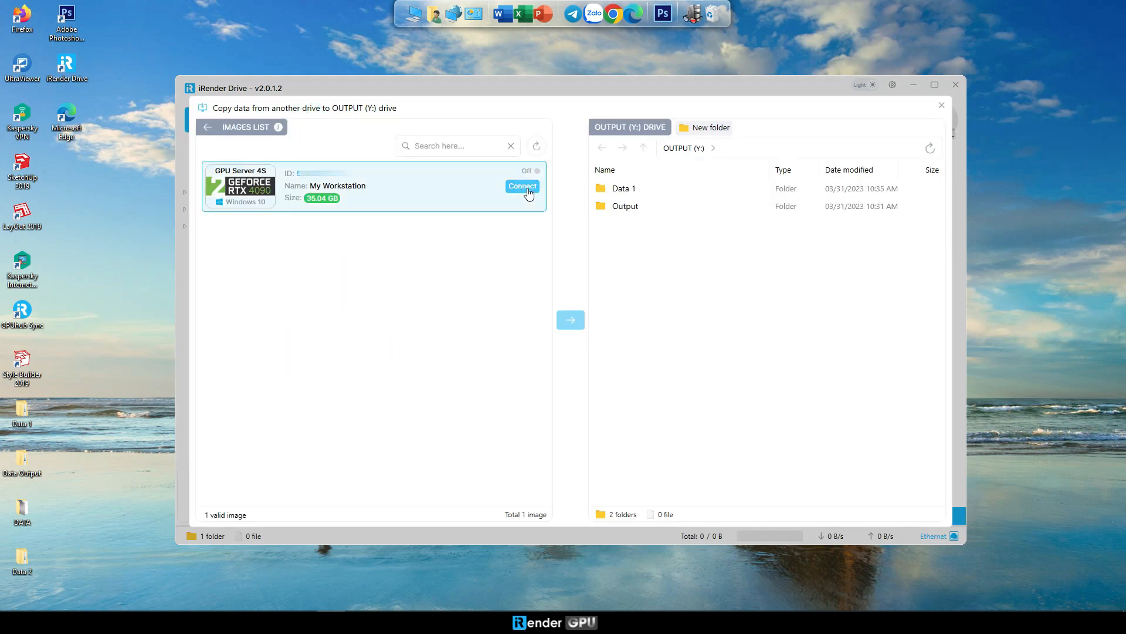
click(522, 186)
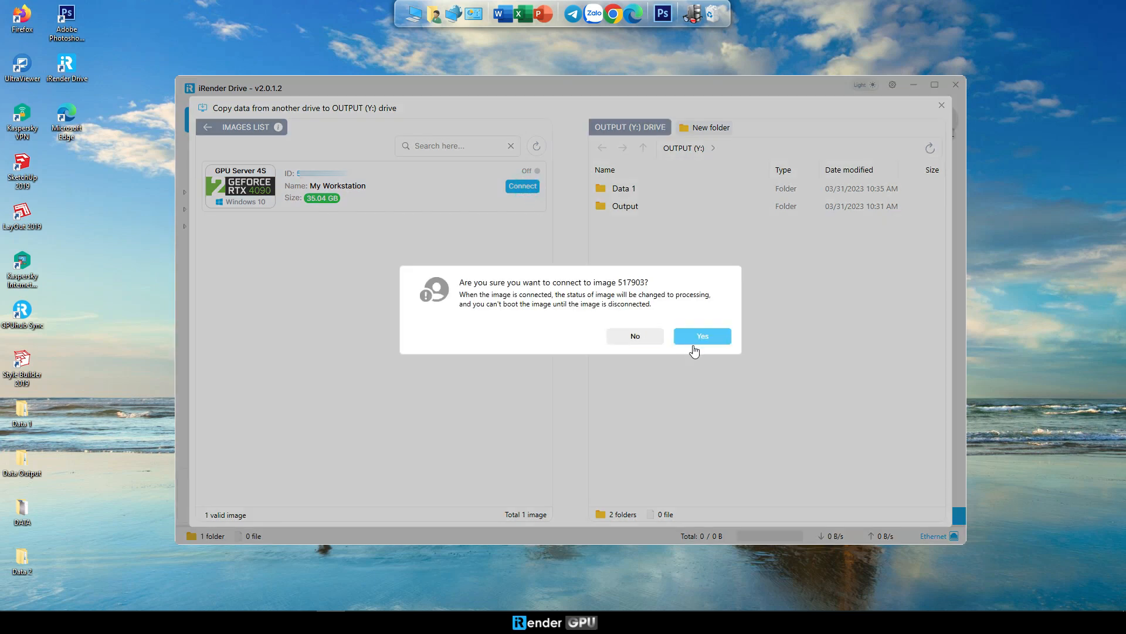
click(701, 337)
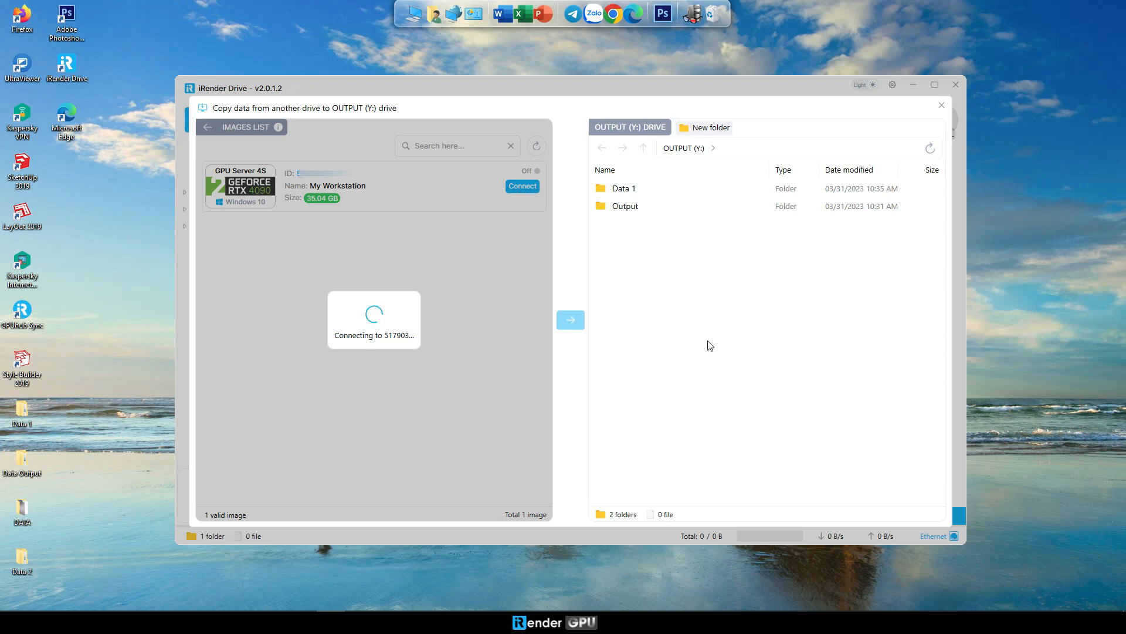
click(522, 186)
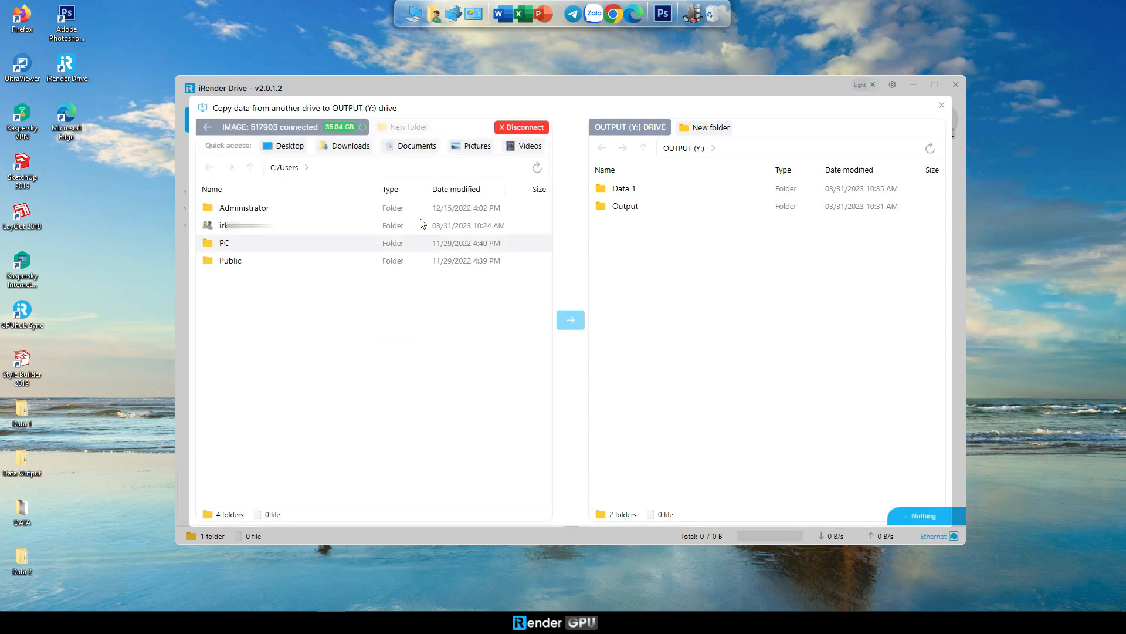
Step: Queue the image's Desktop Data 2 folder for copying into OUTPUT (Y:)
double_click(224, 224)
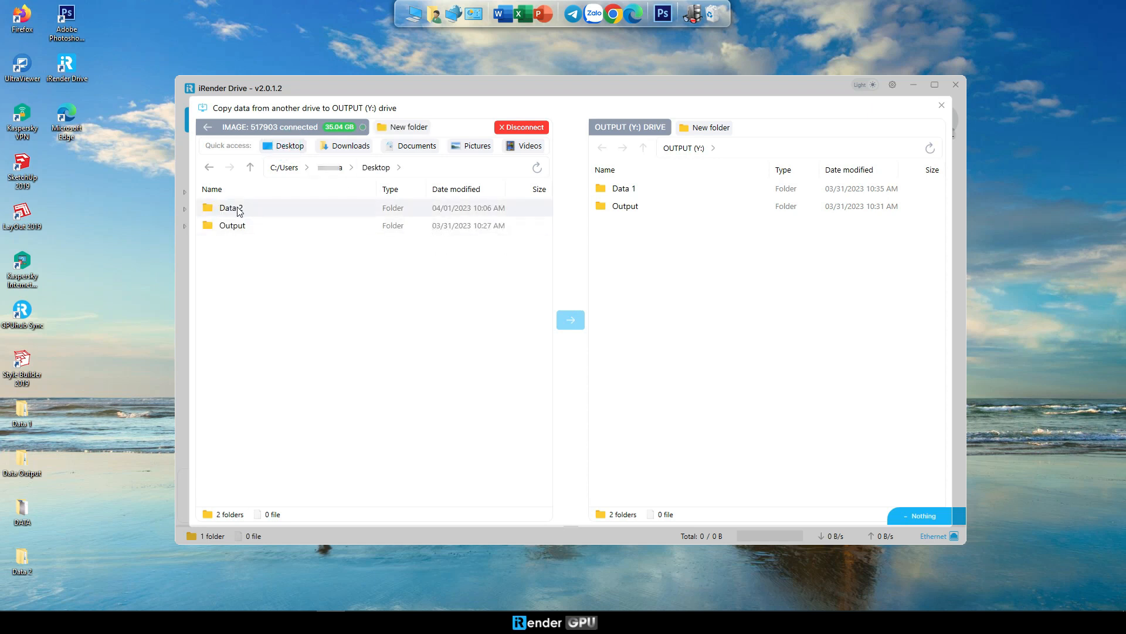
click(231, 207)
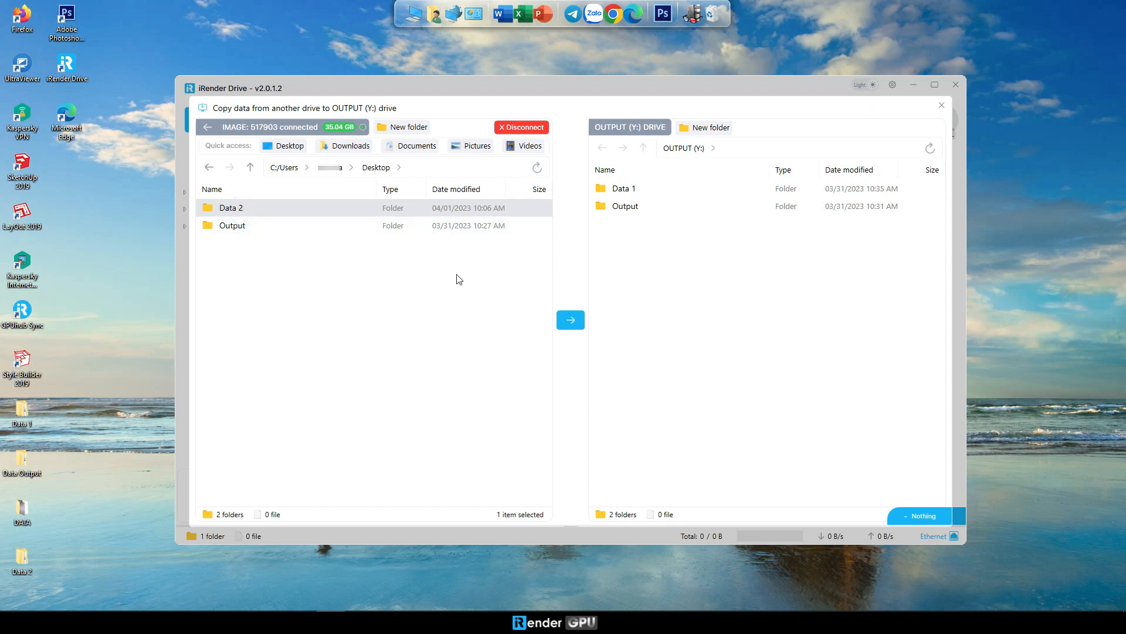
click(711, 339)
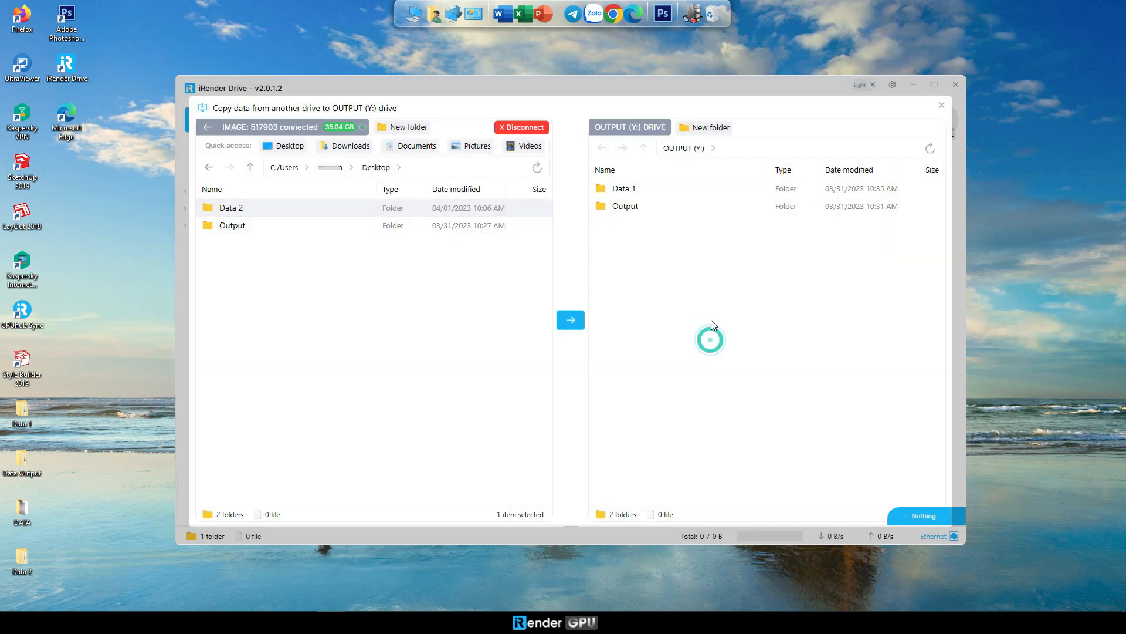
click(569, 319)
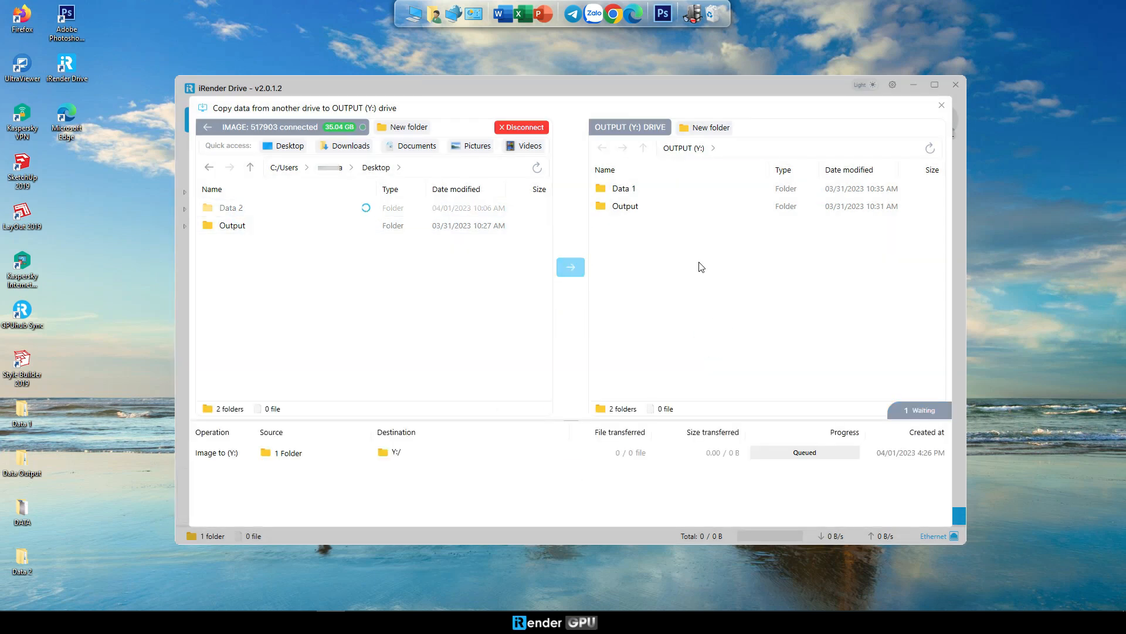